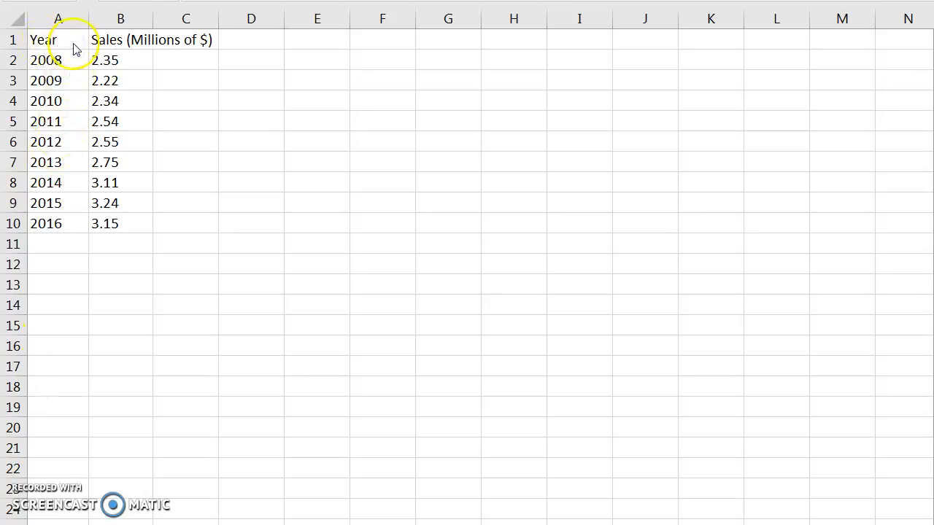
# - Center the values of the Year and Sales table and make its header row bold
pyautogui.click(251, 223)
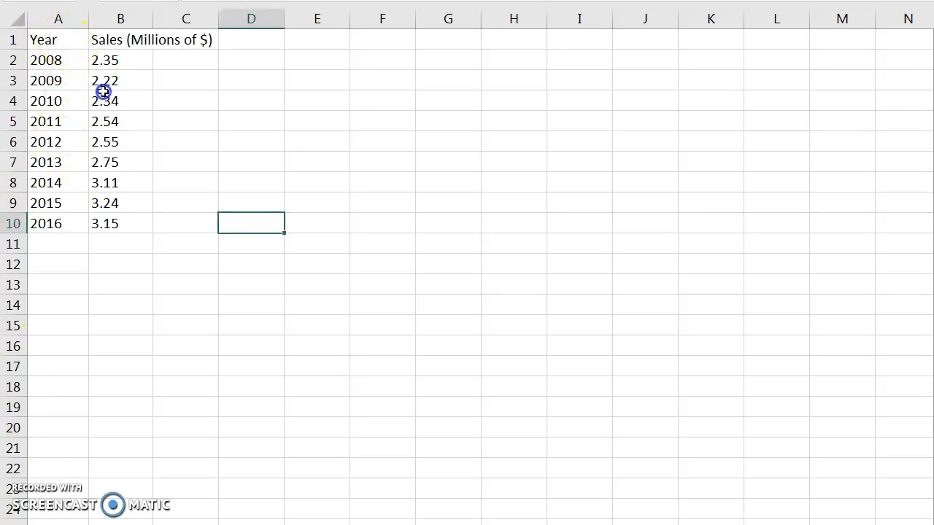
pyautogui.click(58, 39)
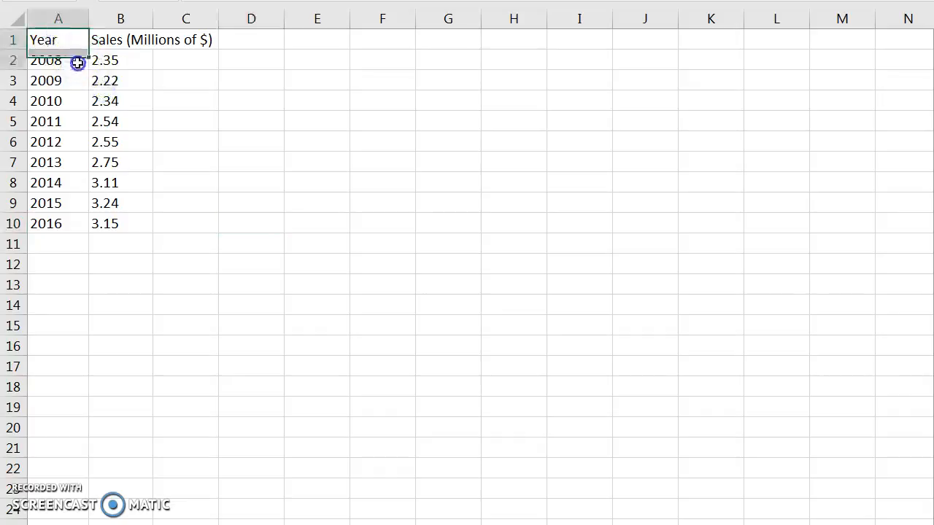
pyautogui.moveTo(76, 64); pyautogui.dragTo(145, 213)
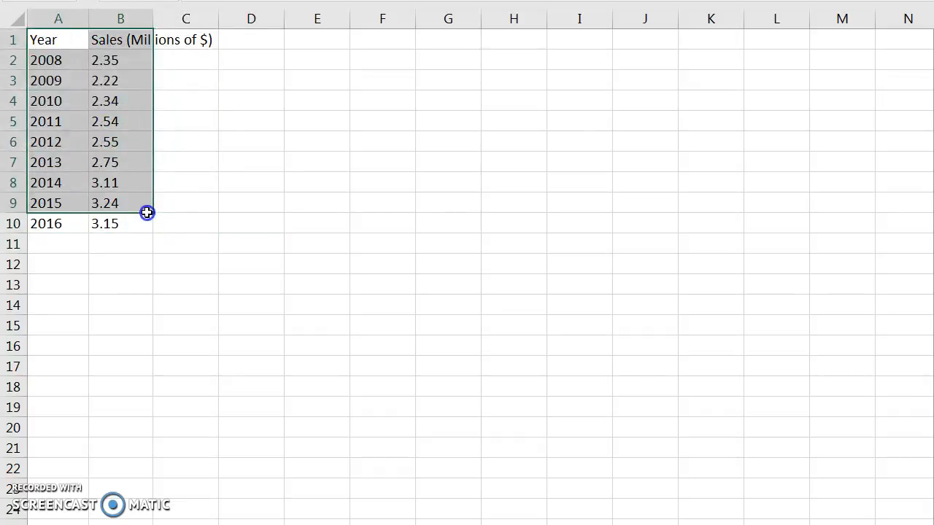
pyautogui.click(185, 264)
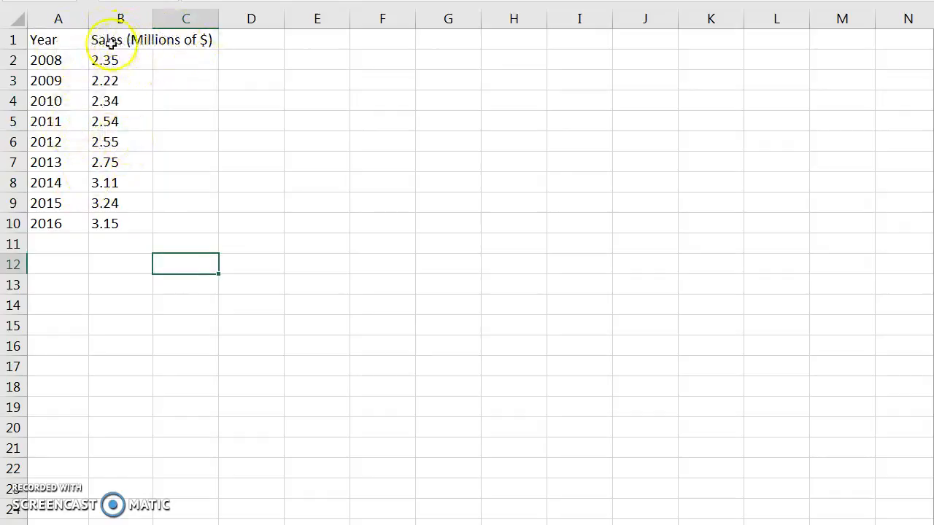
pyautogui.click(120, 39)
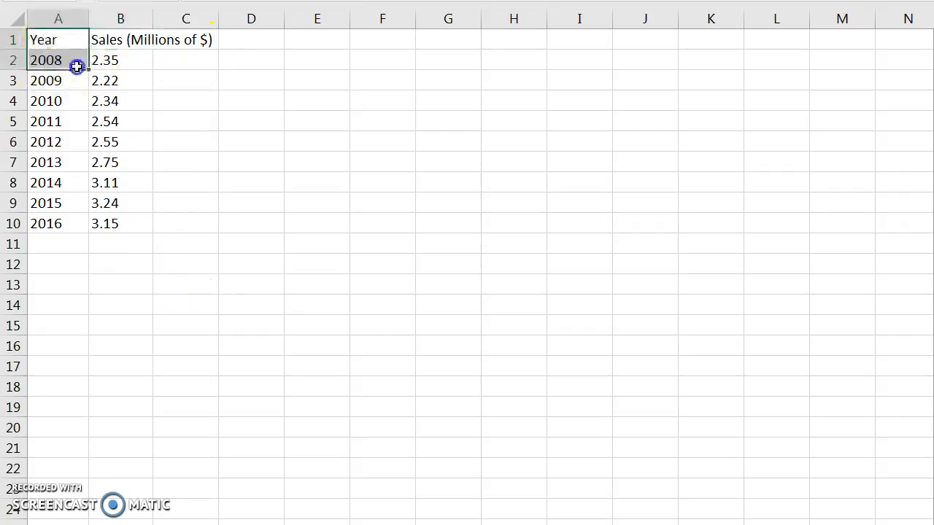
pyautogui.moveTo(76, 65); pyautogui.dragTo(178, 230)
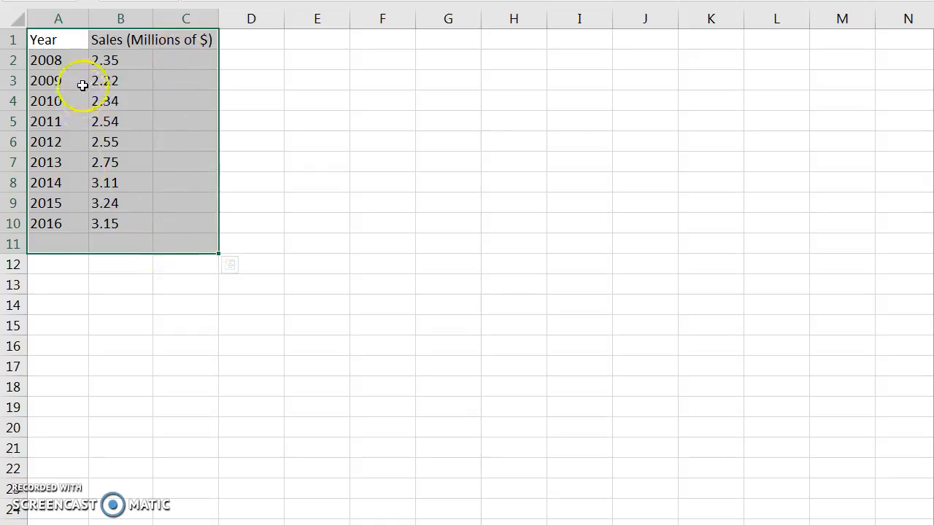
pyautogui.click(120, 294)
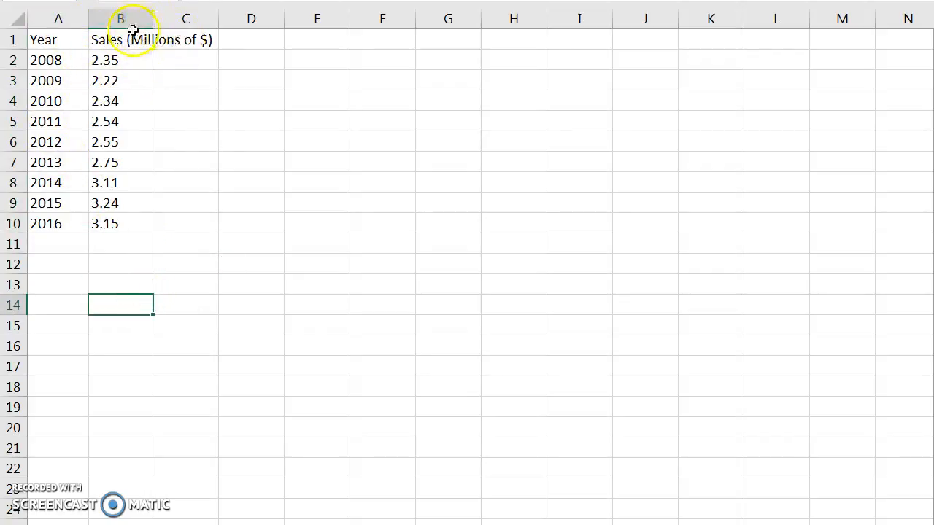
# - Widen the Sales column so its full heading fits
pyautogui.click(120, 17)
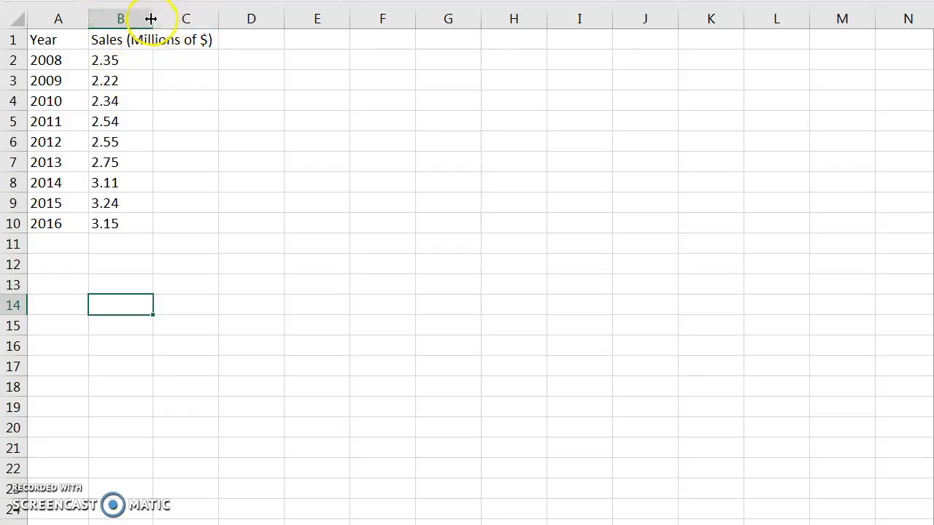
pyautogui.moveTo(152, 18); pyautogui.dragTo(153, 18)
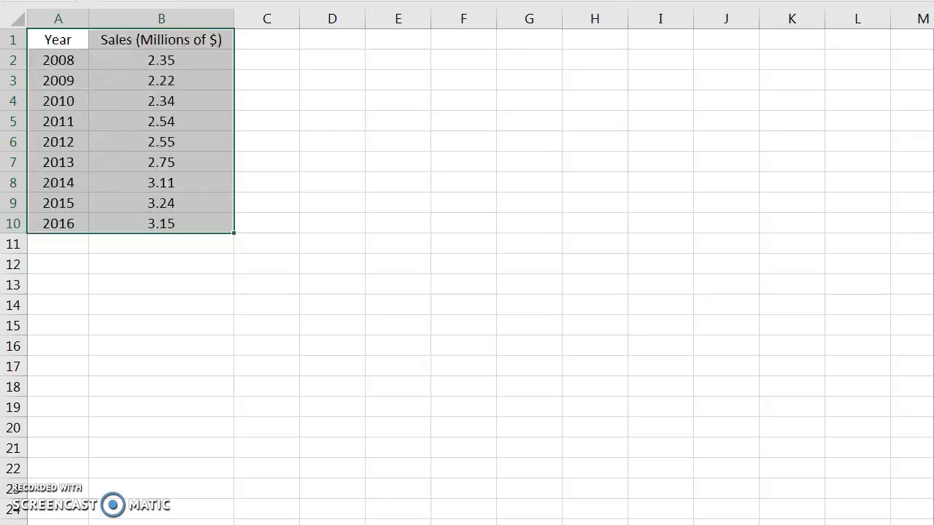
pyautogui.click(117, 39)
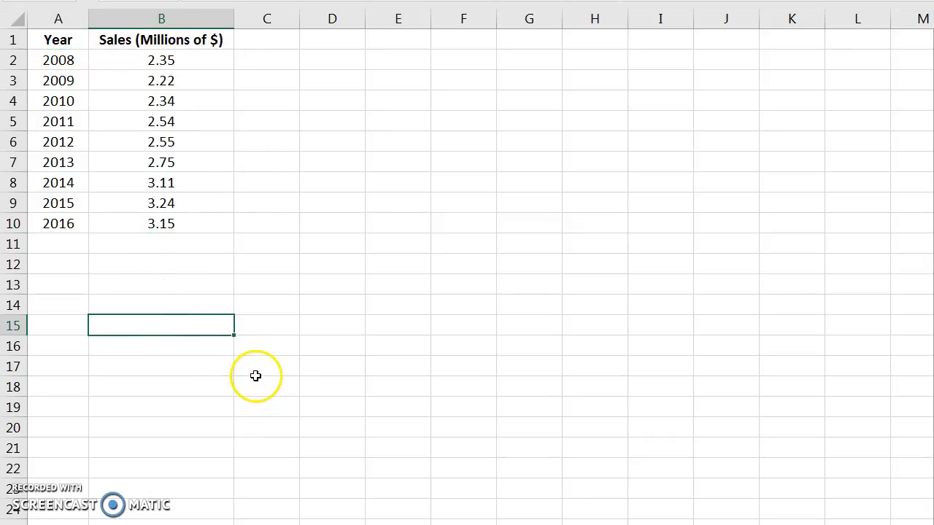
pyautogui.moveTo(243, 333)
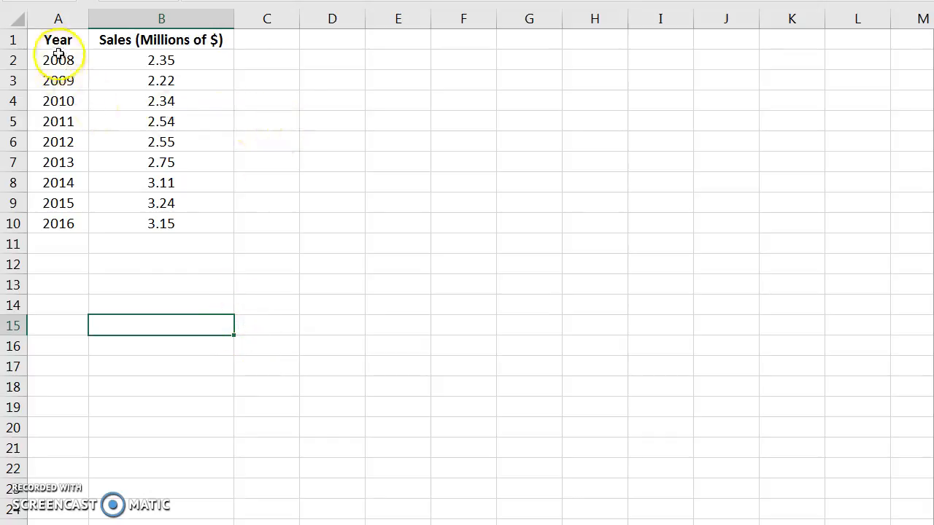
# - Insert a scatter chart of sales by year and add axis titles and a trendline
pyautogui.moveTo(59, 39); pyautogui.dragTo(183, 224)
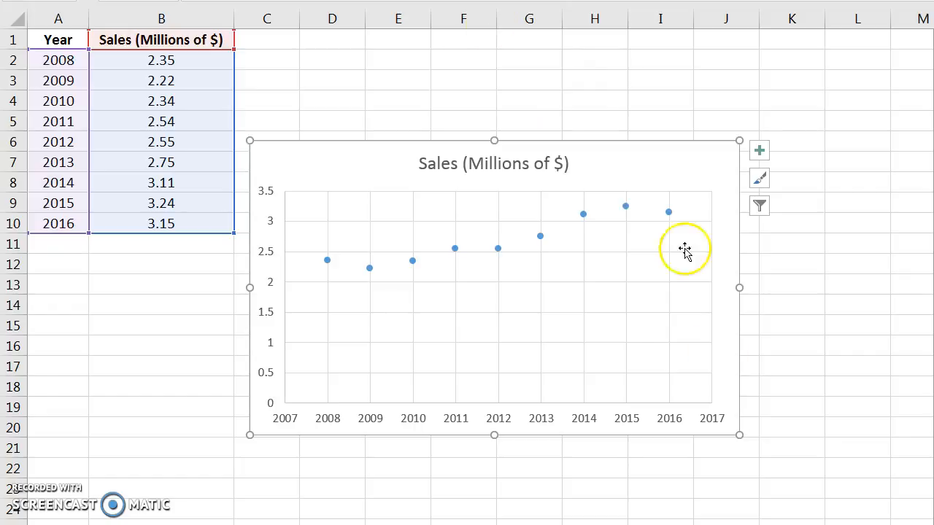
pyautogui.moveTo(551, 191)
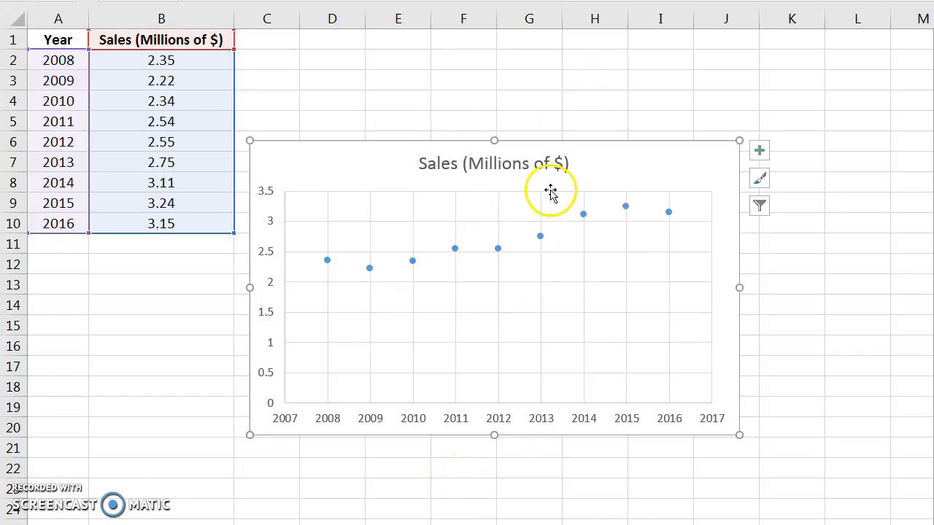
pyautogui.moveTo(590, 155)
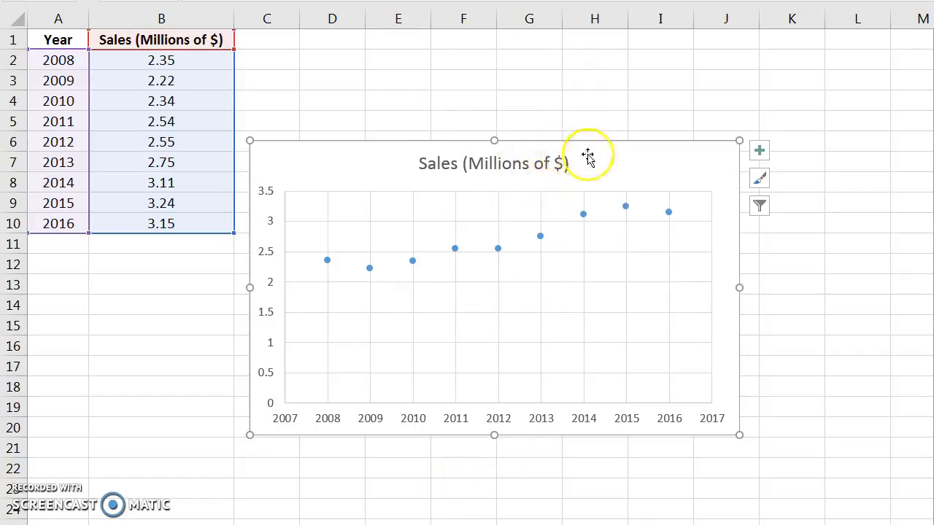
pyautogui.moveTo(519, 212)
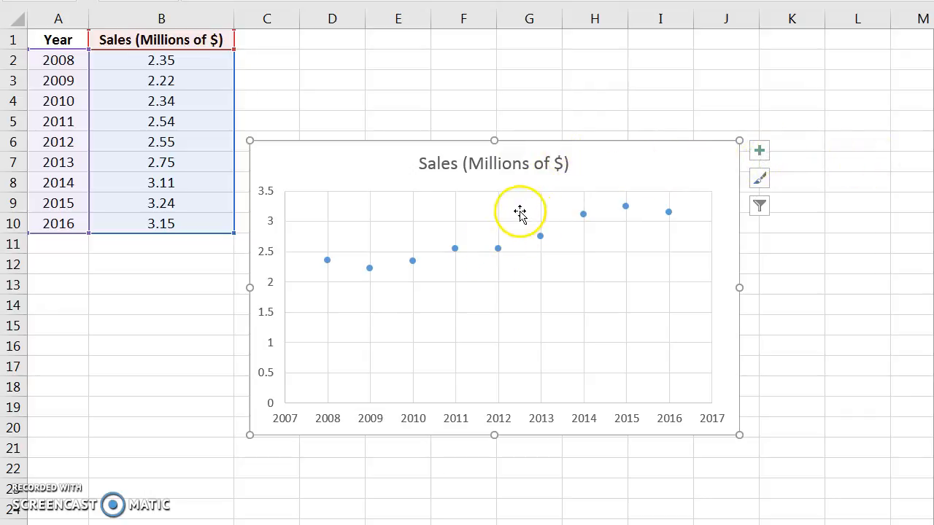
pyautogui.moveTo(507, 216)
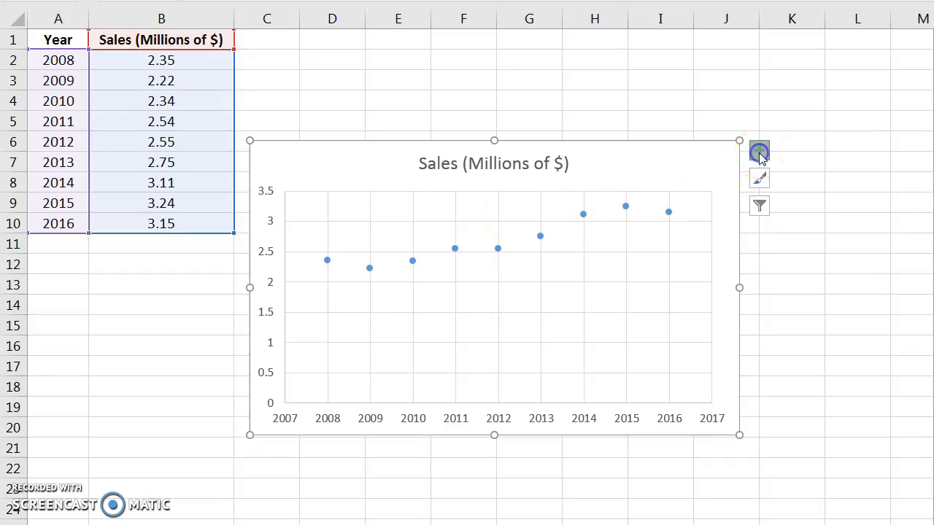
pyautogui.click(759, 151)
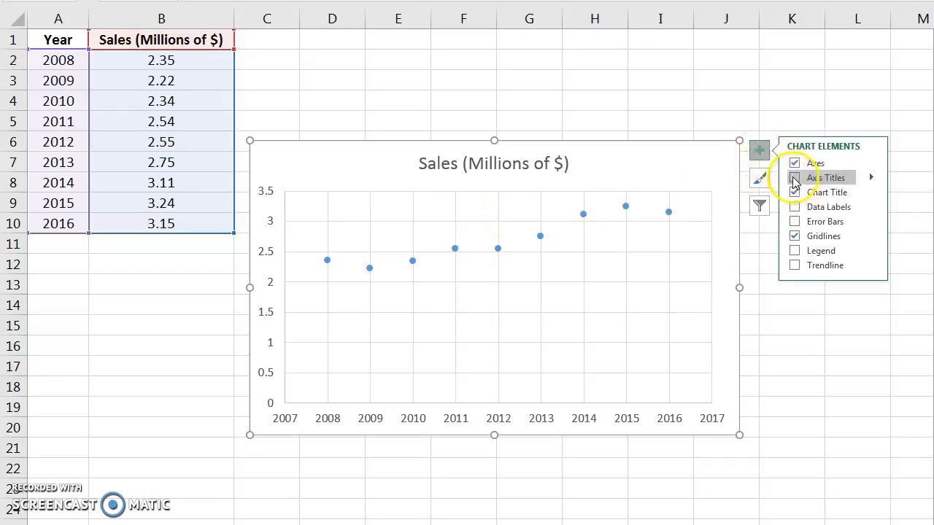
pyautogui.click(794, 266)
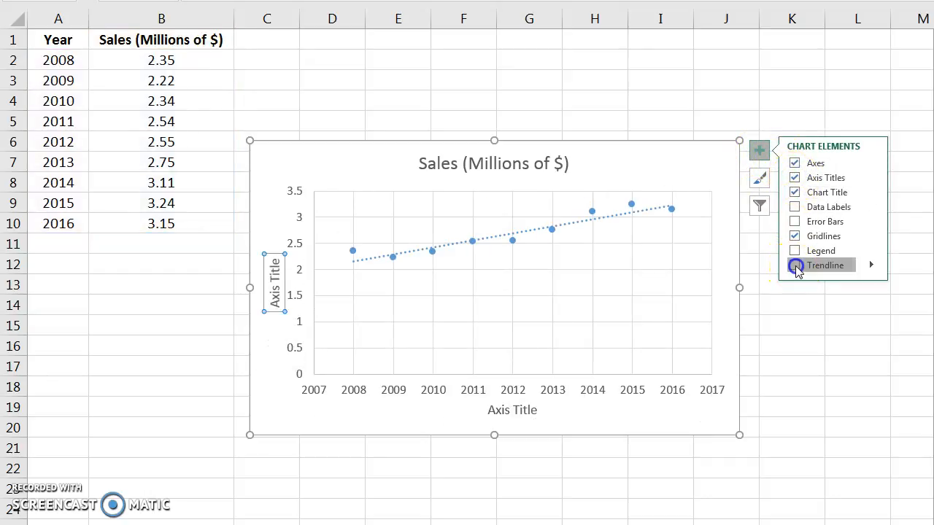
pyautogui.click(793, 265)
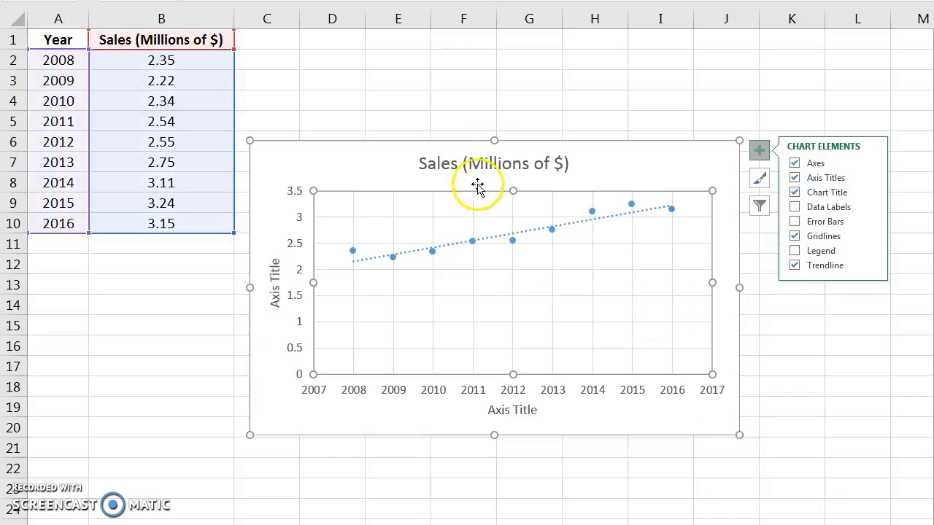
# - Retype the chart title as 'Sales Forecast'
pyautogui.doubleClick(493, 164)
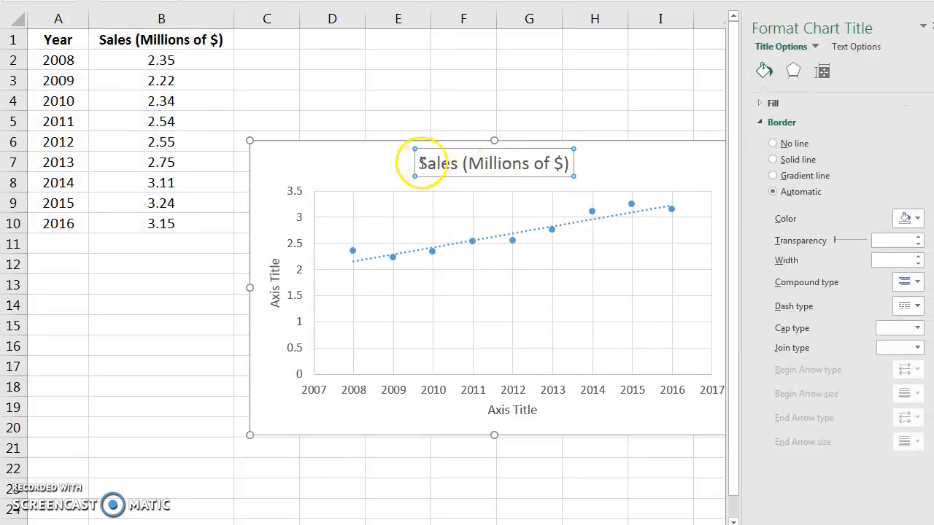
pyautogui.click(493, 163)
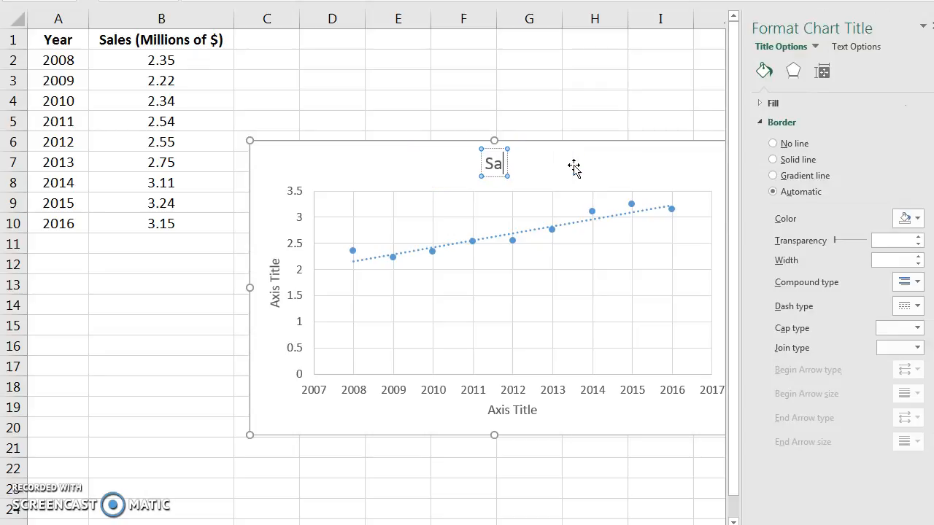
pyautogui.write('Sales Forcas')
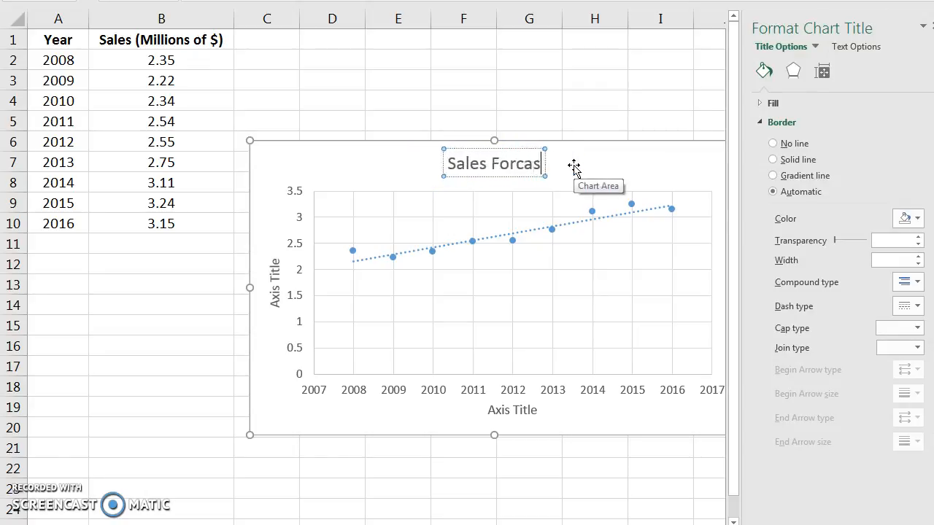
pyautogui.write('t')
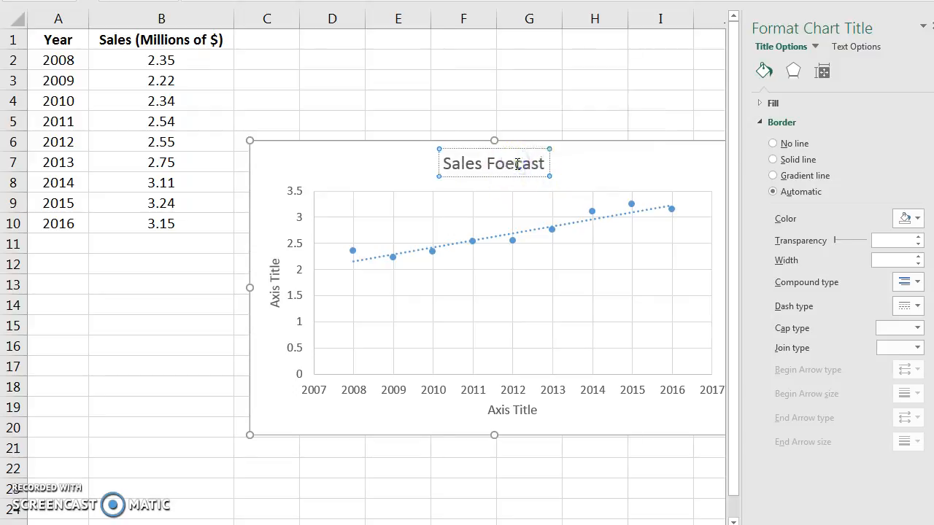
pyautogui.moveTo(440, 202)
pyautogui.write('r')
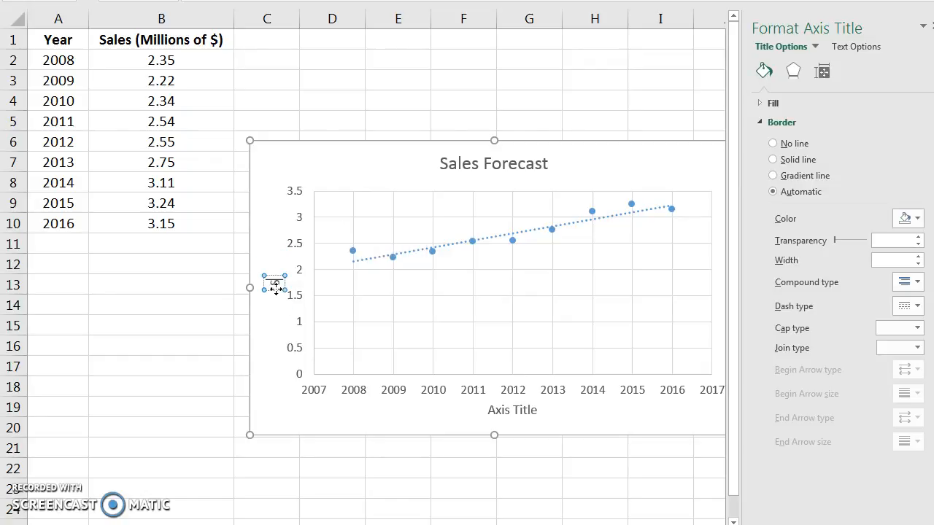
# - Title the vertical axis 'Sales (Millions of U.S. Dollars)'
pyautogui.write('Sales (Millions of U.S. Dollars')
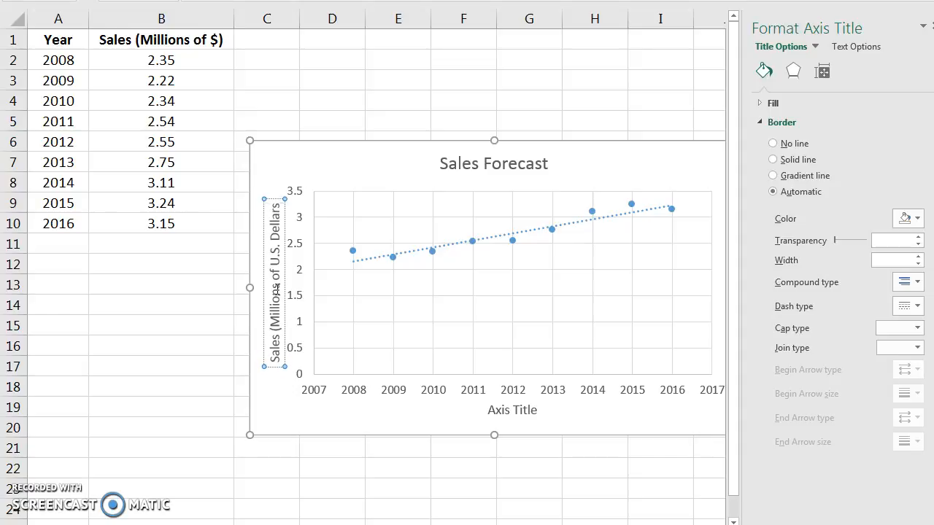
pyautogui.click(350, 407)
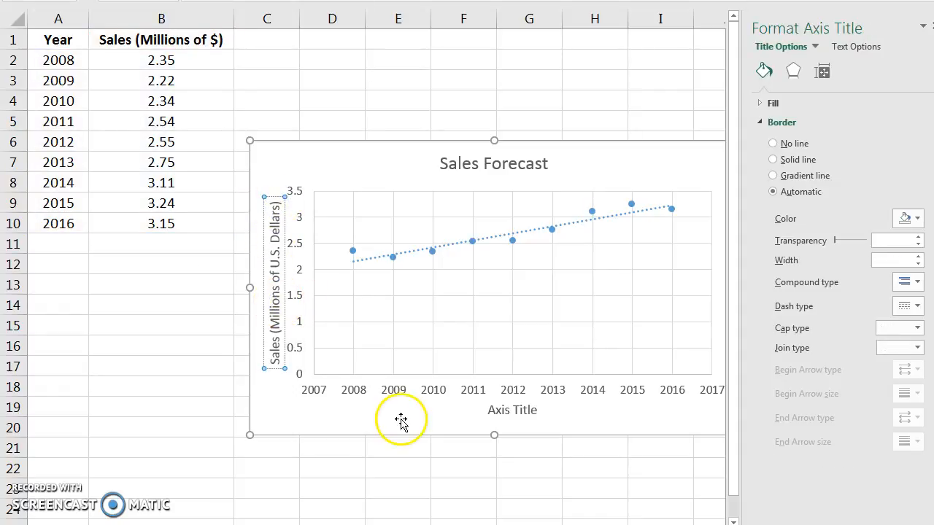
# - Rename the horizontal axis title to 'Year'
pyautogui.click(512, 408)
pyautogui.write('Year')
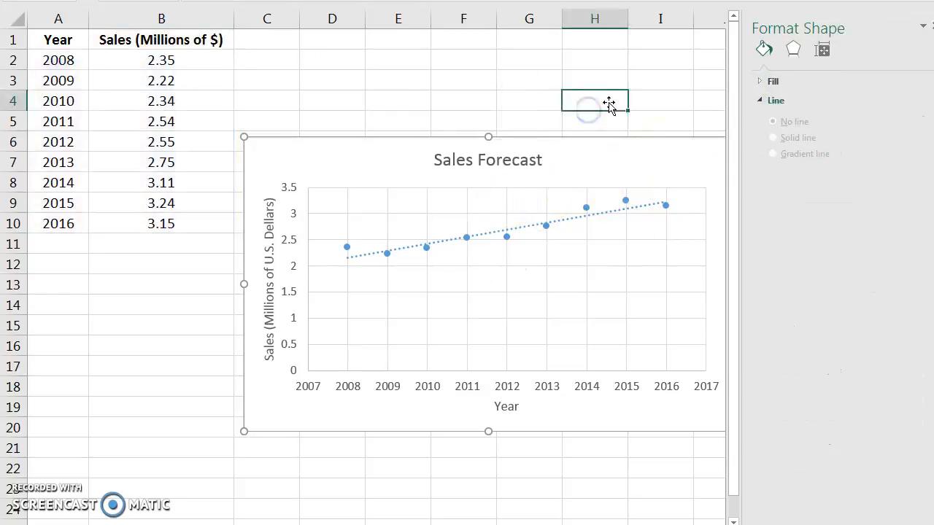
# - Set the trendline type to Linear in Format Trendline, glancing at its Effects settings
pyautogui.click(593, 101)
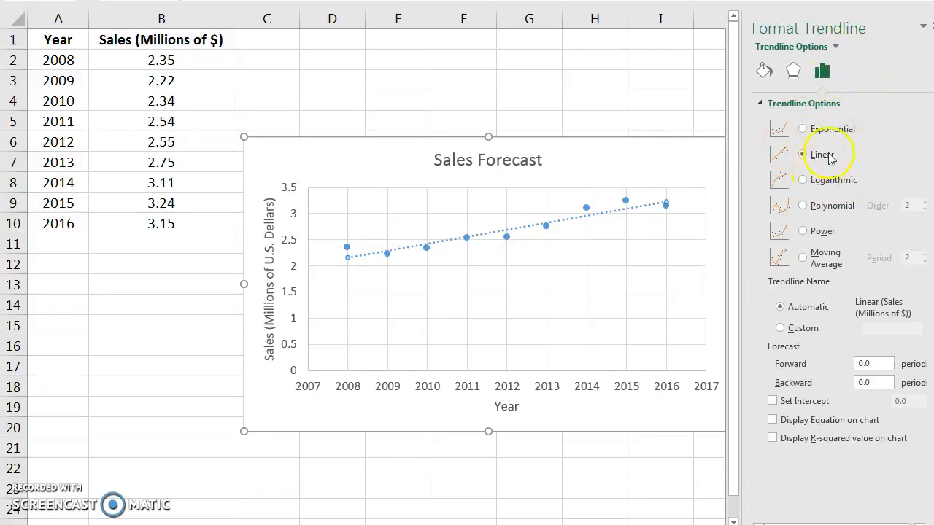
pyautogui.click(802, 155)
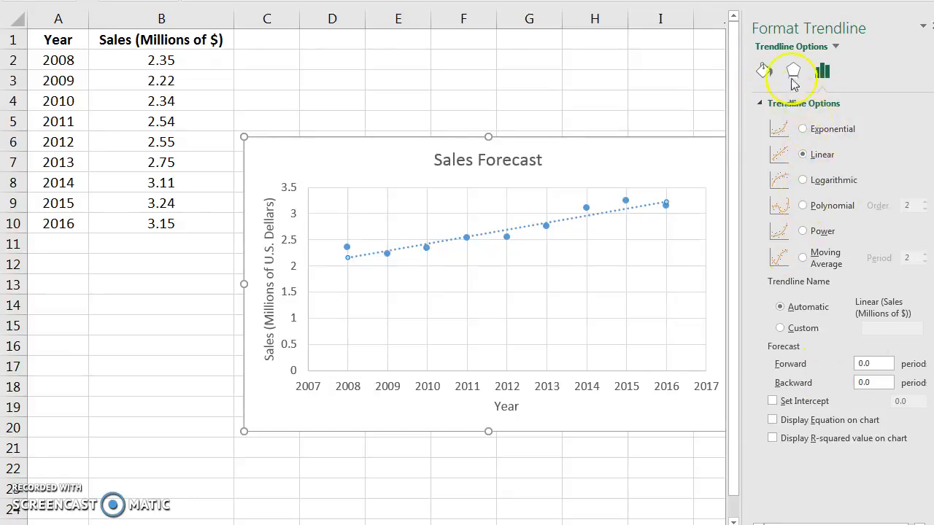
pyautogui.click(793, 70)
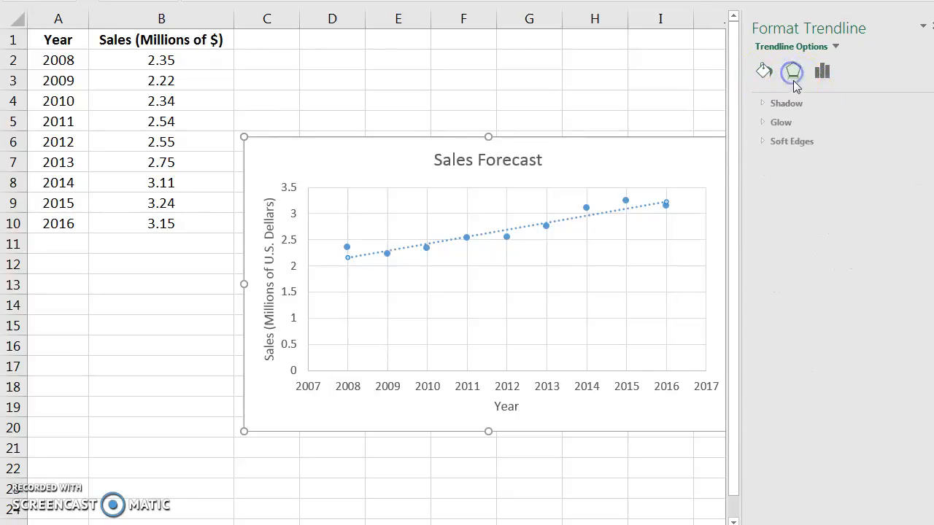
pyautogui.click(821, 70)
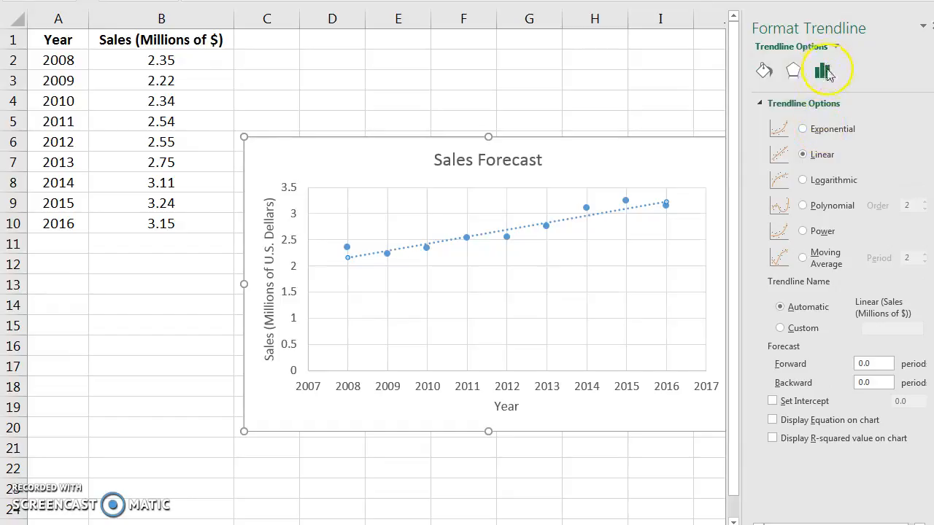
pyautogui.moveTo(825, 70)
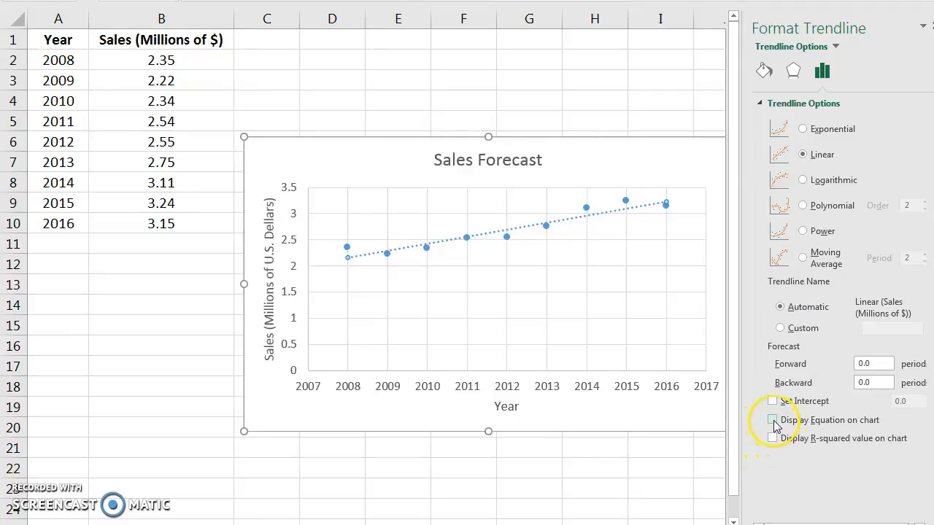
# - Display the trendline equation y = 0.1335x − 265.91 and R² = 0.8948 on the chart
pyautogui.click(774, 420)
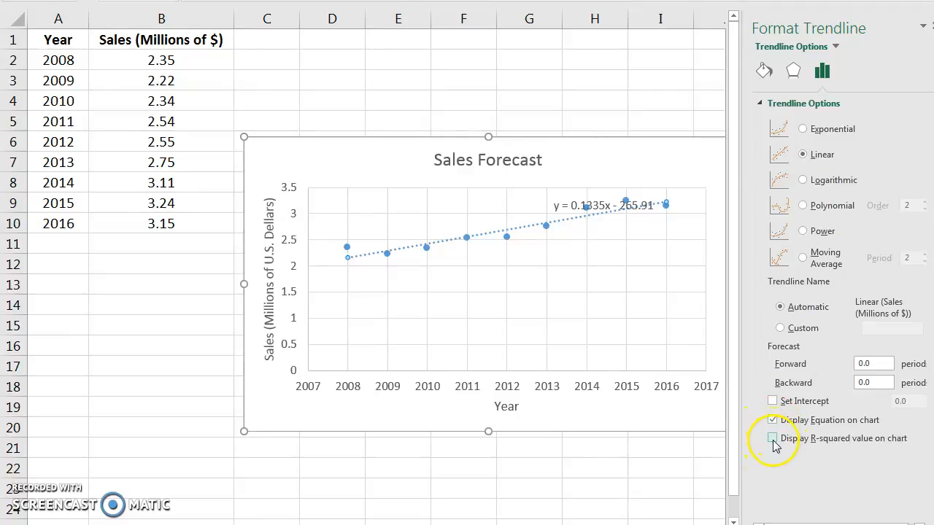
pyautogui.click(771, 438)
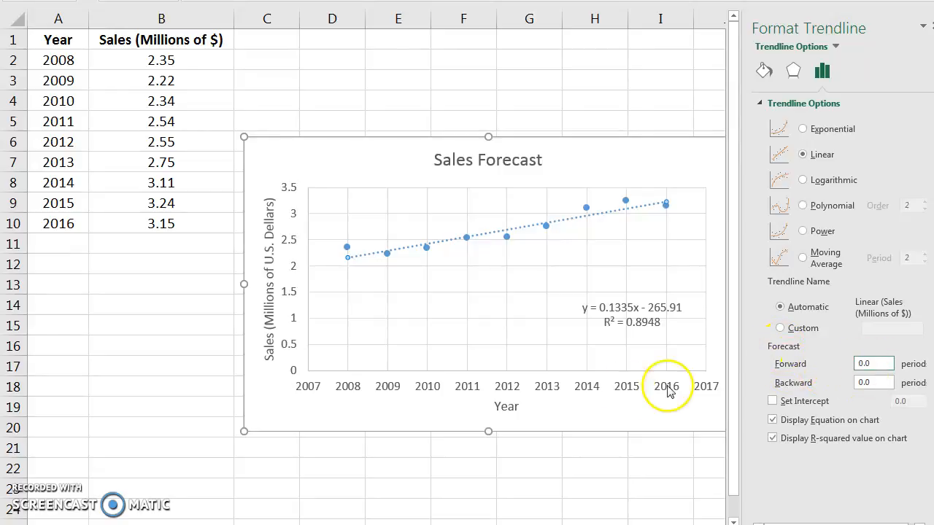
# - Set the trendline's forward forecast to 3, then 4 periods so it reaches 2020
pyautogui.click(873, 363)
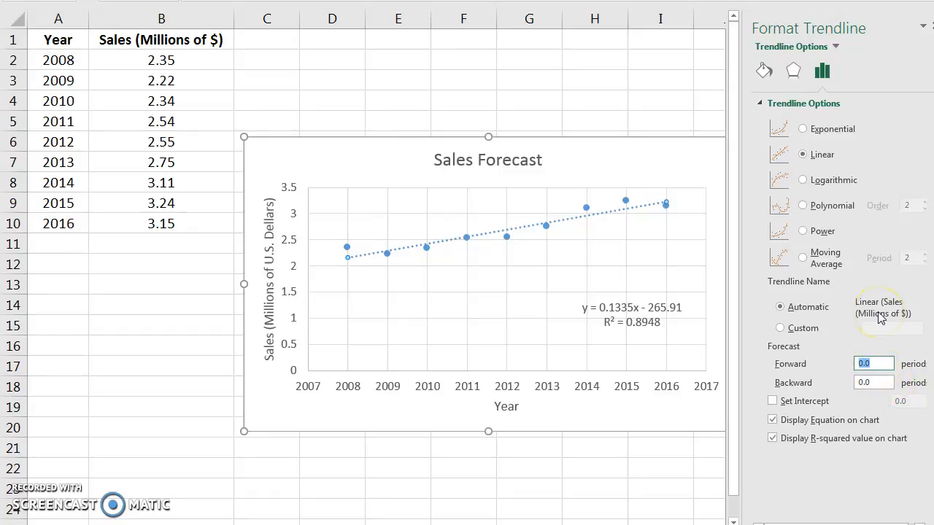
pyautogui.write('3')
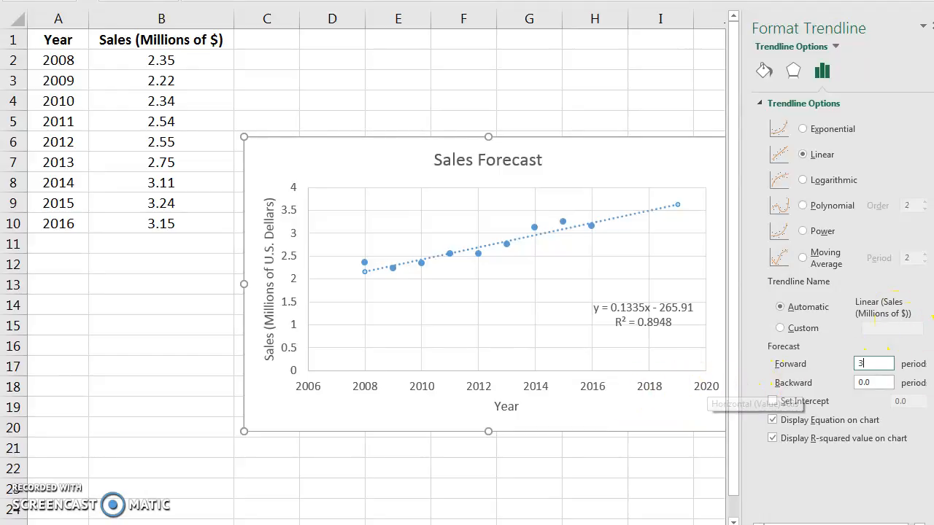
pyautogui.click(868, 364)
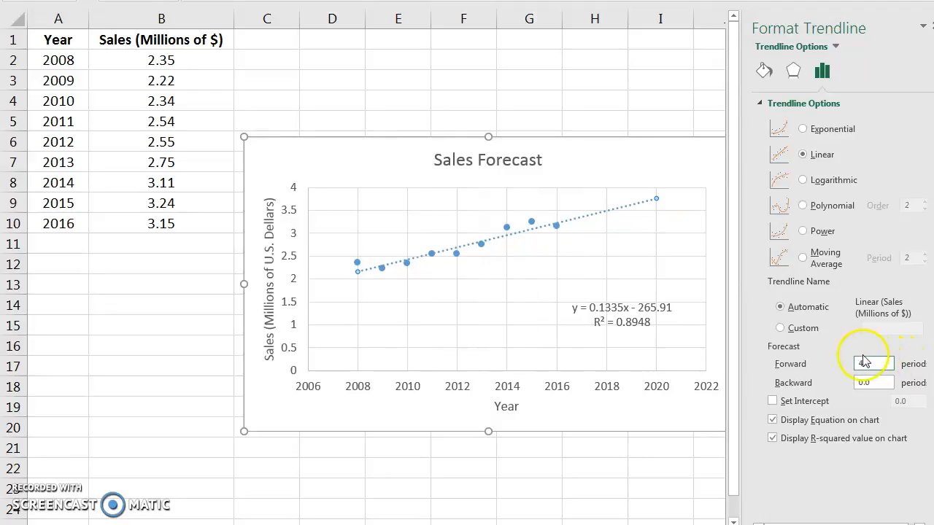
pyautogui.write('4')
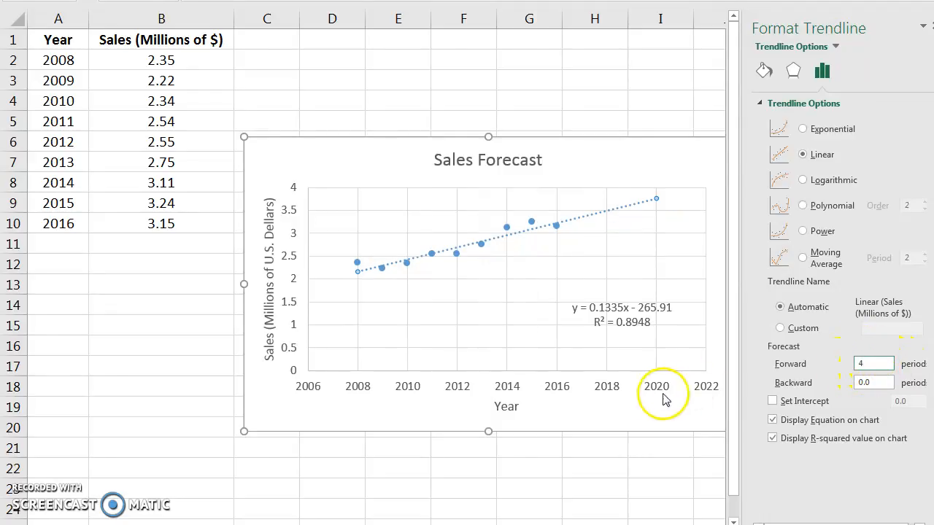
pyautogui.moveTo(480, 385)
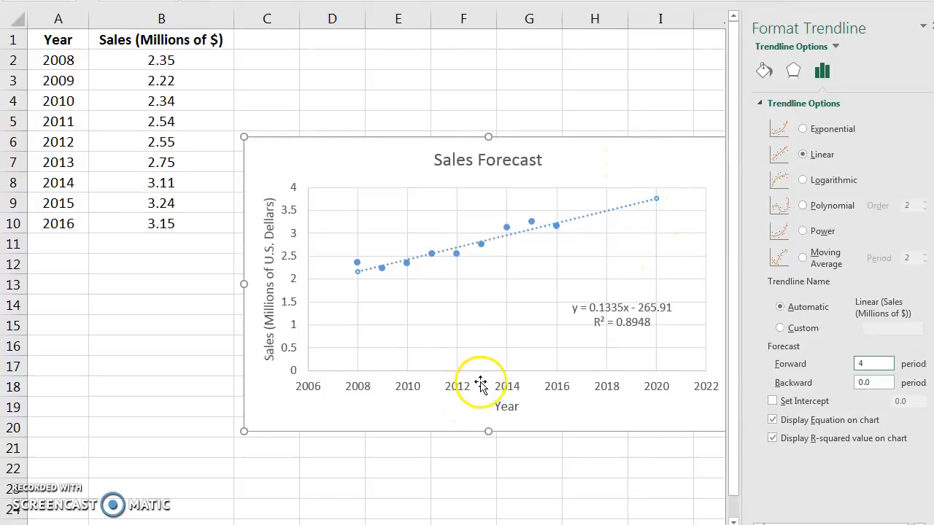
pyautogui.moveTo(526, 264)
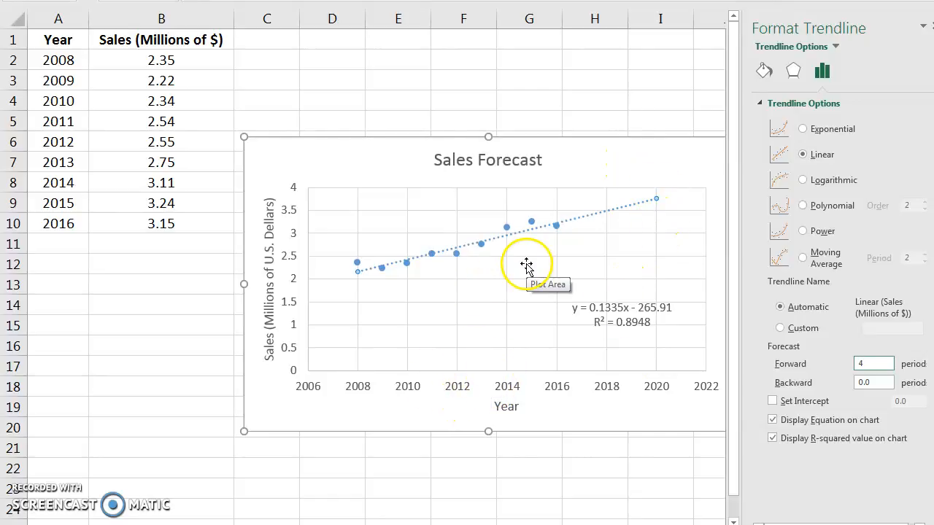
pyautogui.moveTo(406, 284)
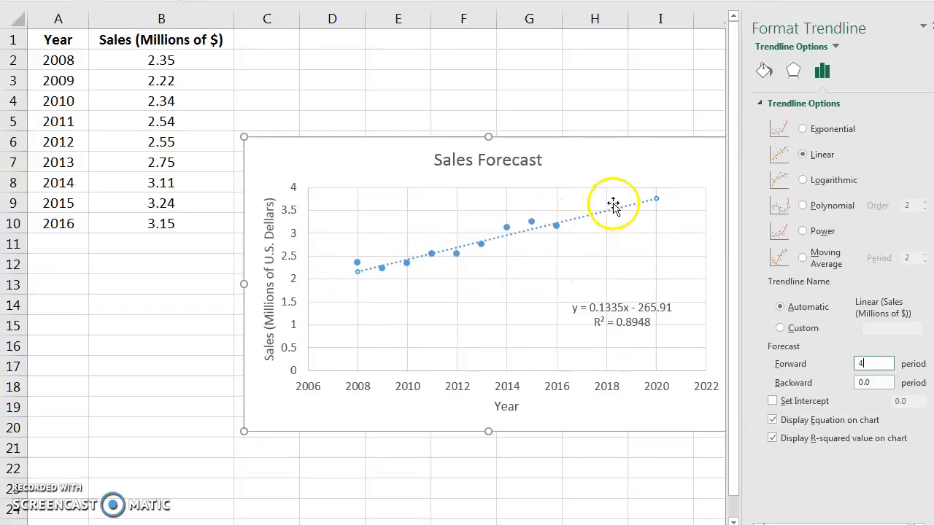
pyautogui.moveTo(657, 200)
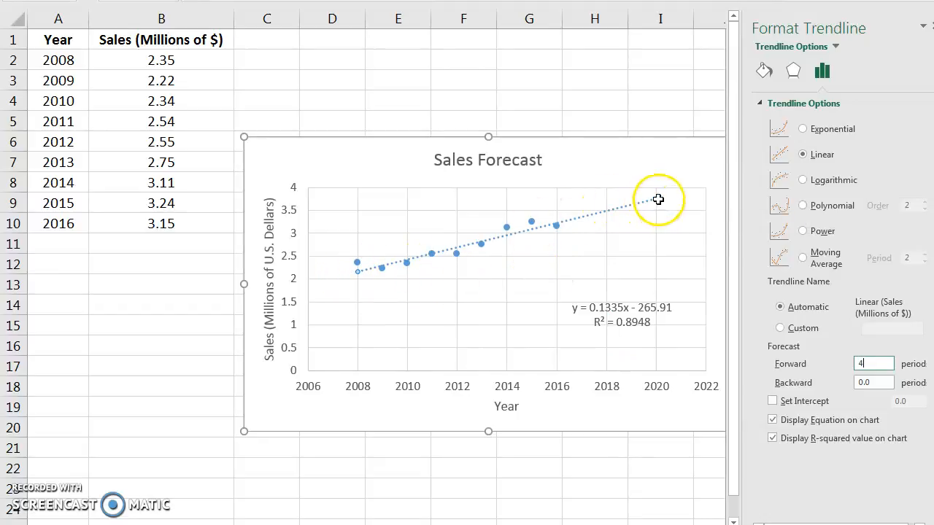
pyautogui.moveTo(581, 315)
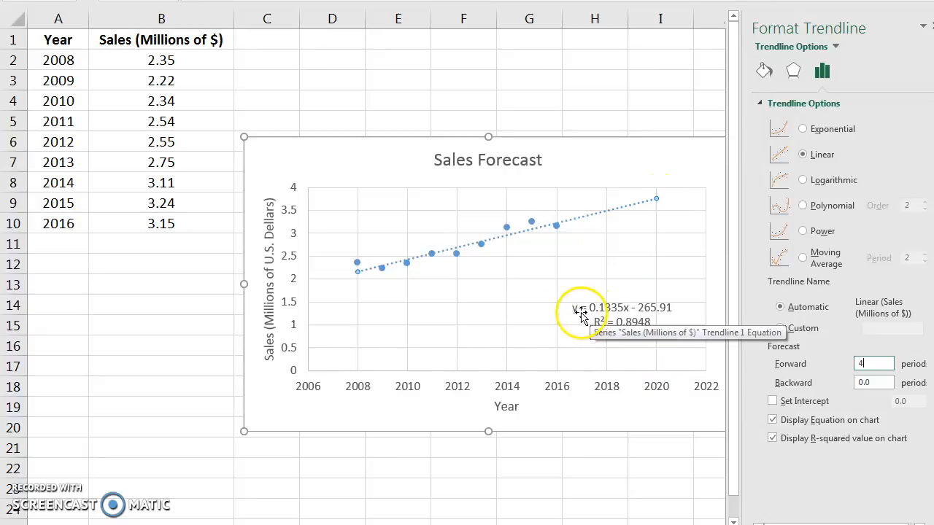
pyautogui.moveTo(649, 307)
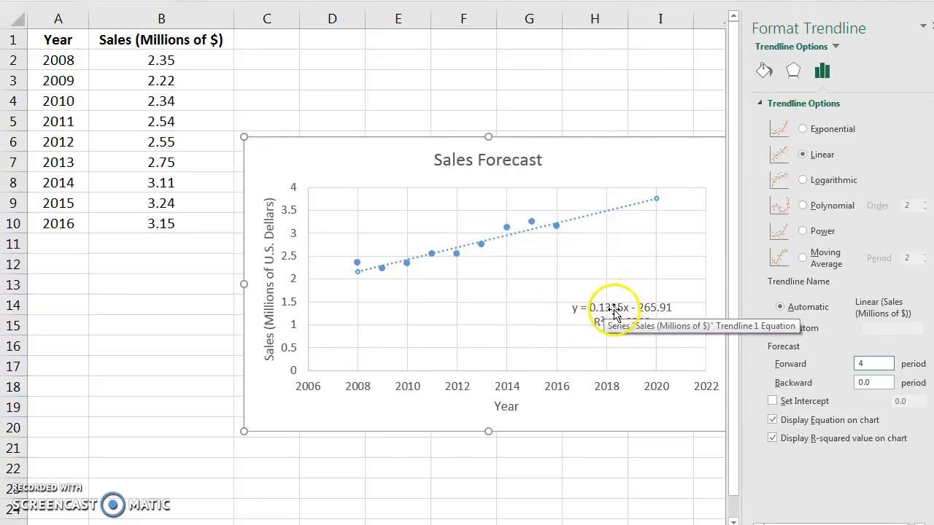
pyautogui.moveTo(589, 318)
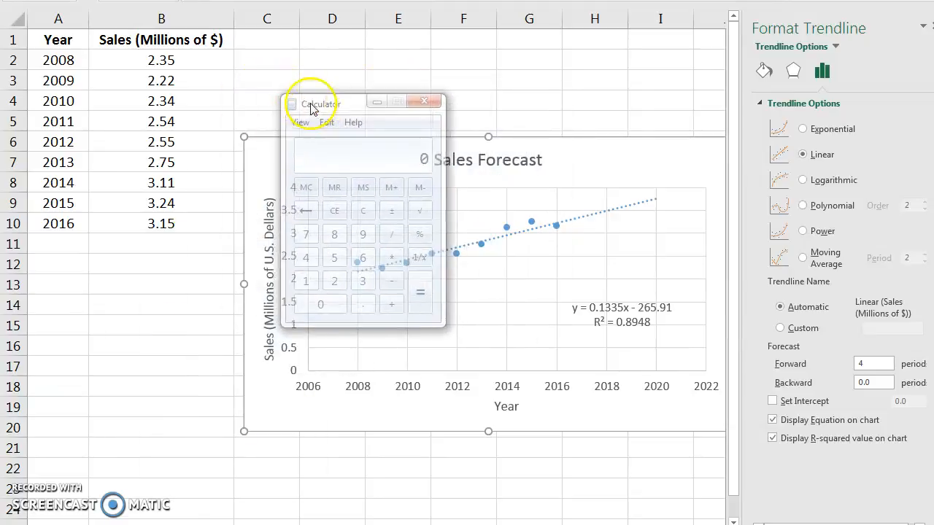
# - Compute 0.1335 × 2020 − 265.91 in Calculator to get forecast sales of 3.76
pyautogui.moveTo(320, 103); pyautogui.dragTo(298, 111)
pyautogui.write('.1335')
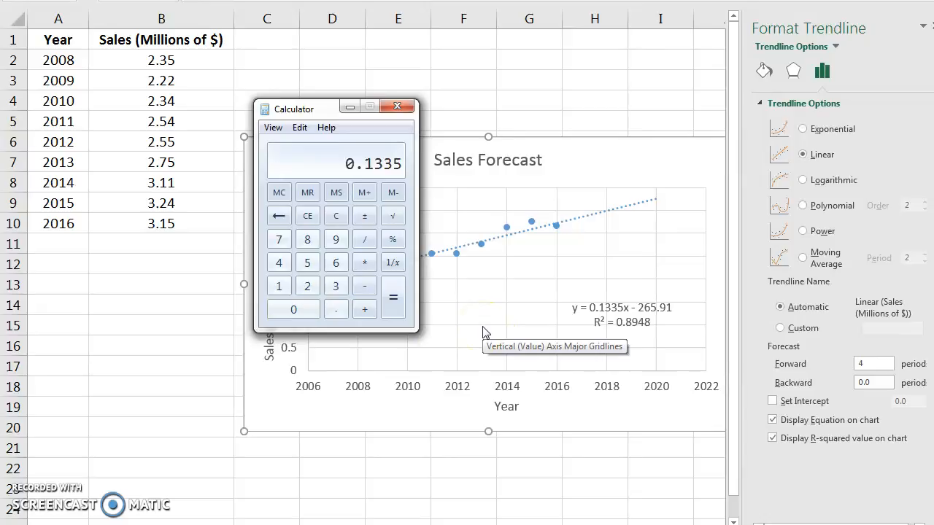
pyautogui.click(365, 263)
pyautogui.write('20')
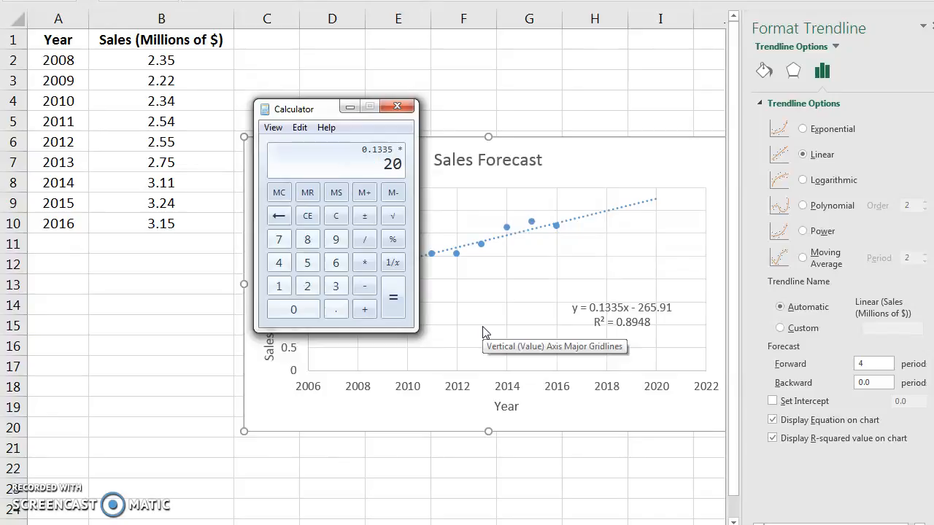
pyautogui.click(392, 298)
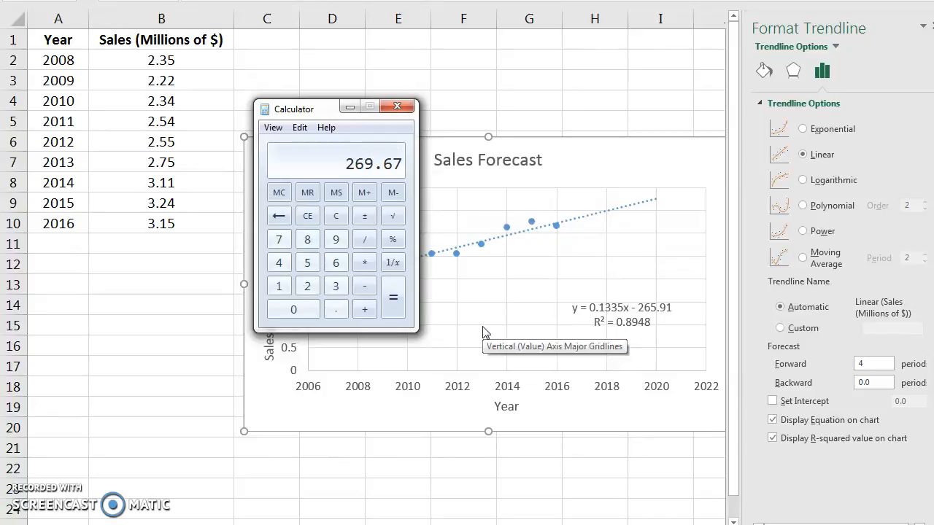
pyautogui.moveTo(654, 318)
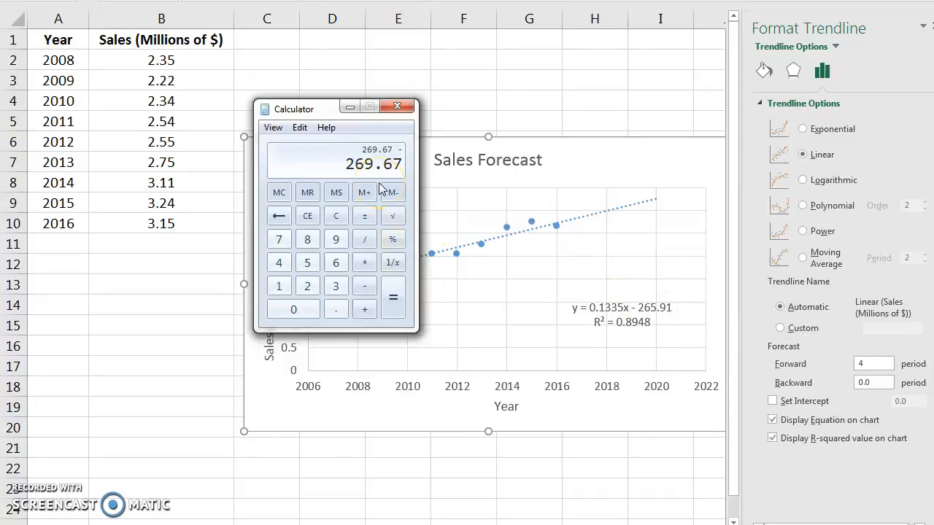
pyautogui.click(392, 297)
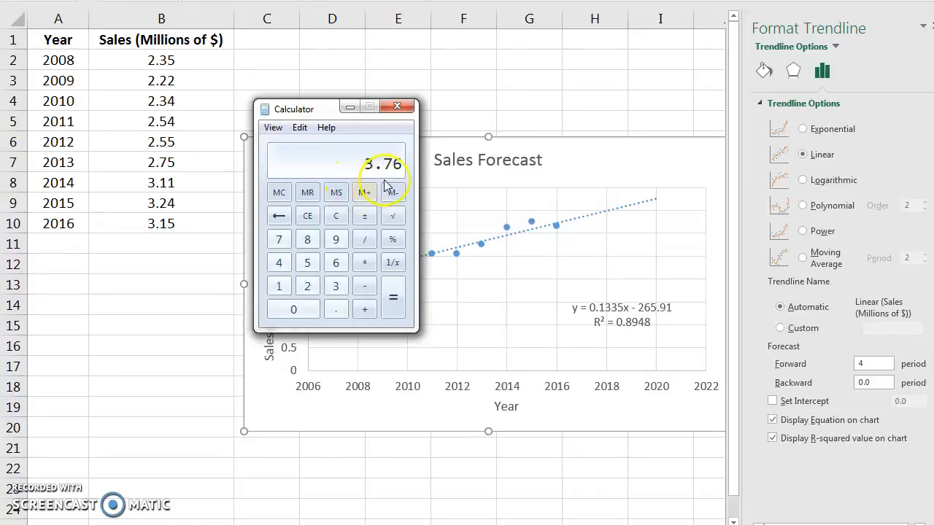
pyautogui.moveTo(599, 212)
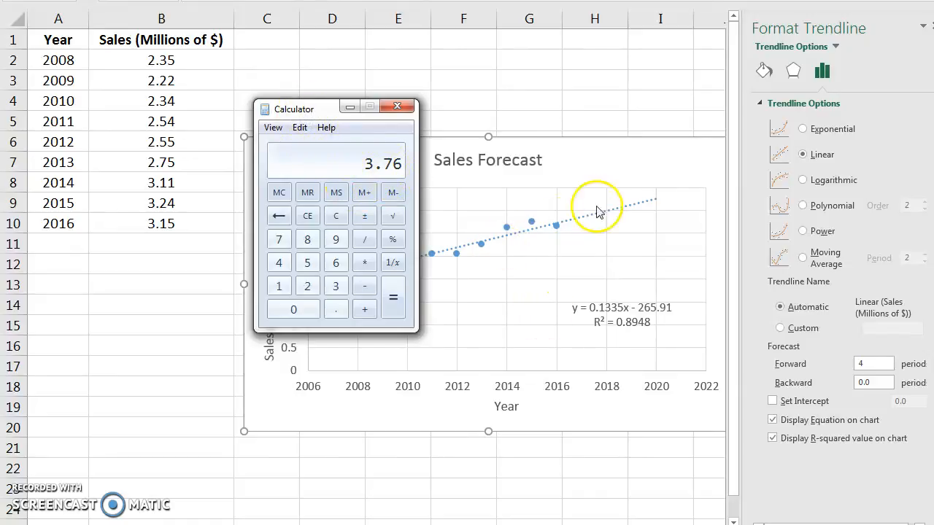